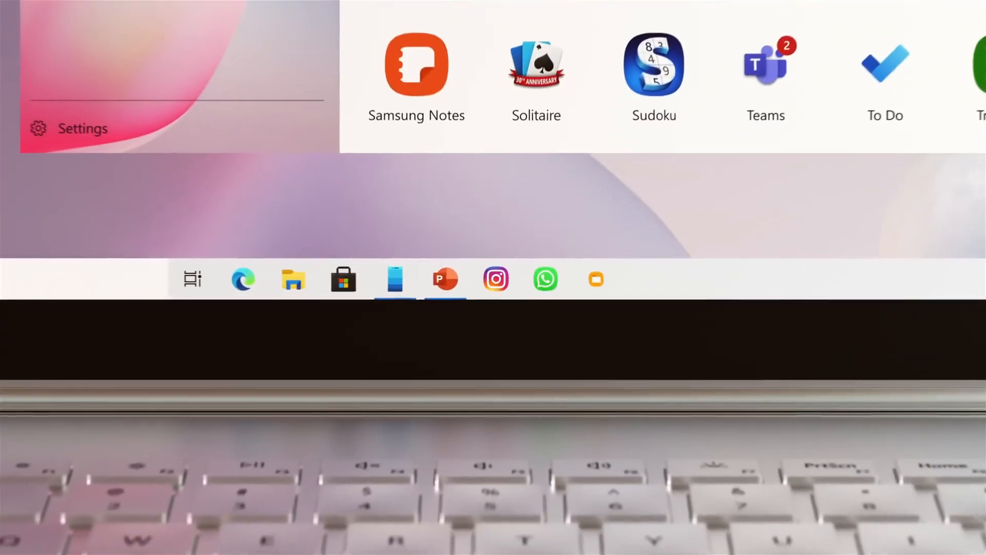
# Step: Open Windows Update settings from the Start menu, showing version 24H2 available
pyautogui.click(70, 129)
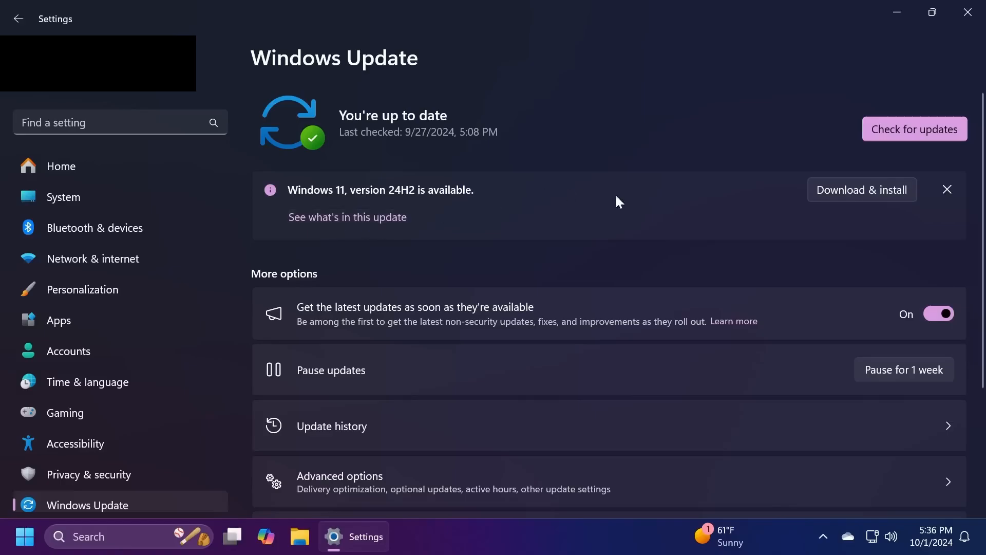
# Step: Start the Windows 11 24H2 download, then search the web for 'windows download'
pyautogui.click(862, 189)
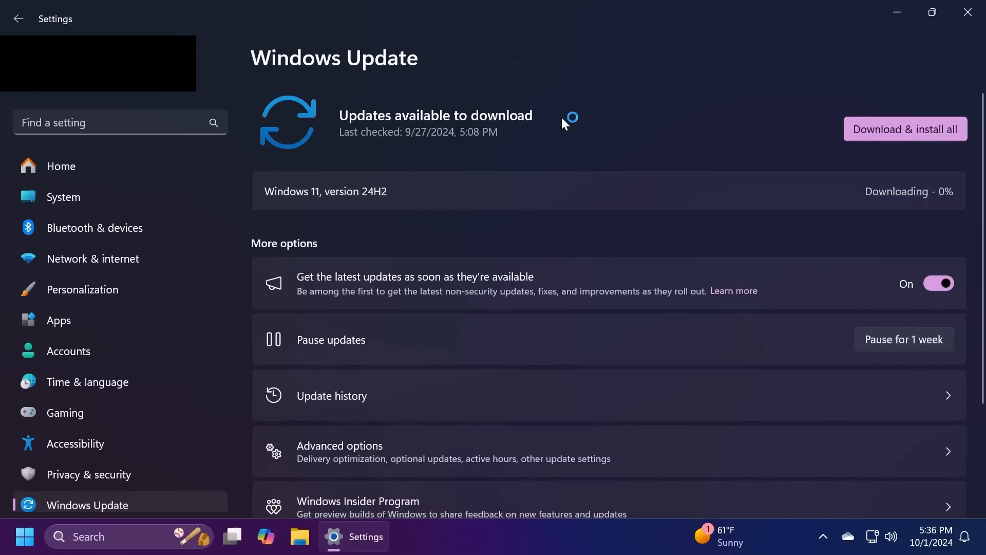
pyautogui.click(904, 130)
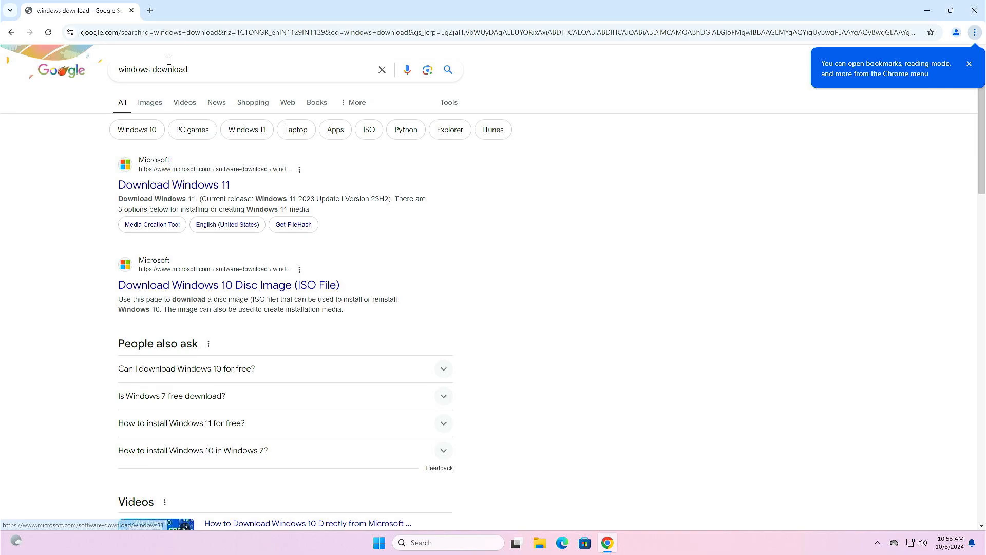
pyautogui.moveTo(174, 184)
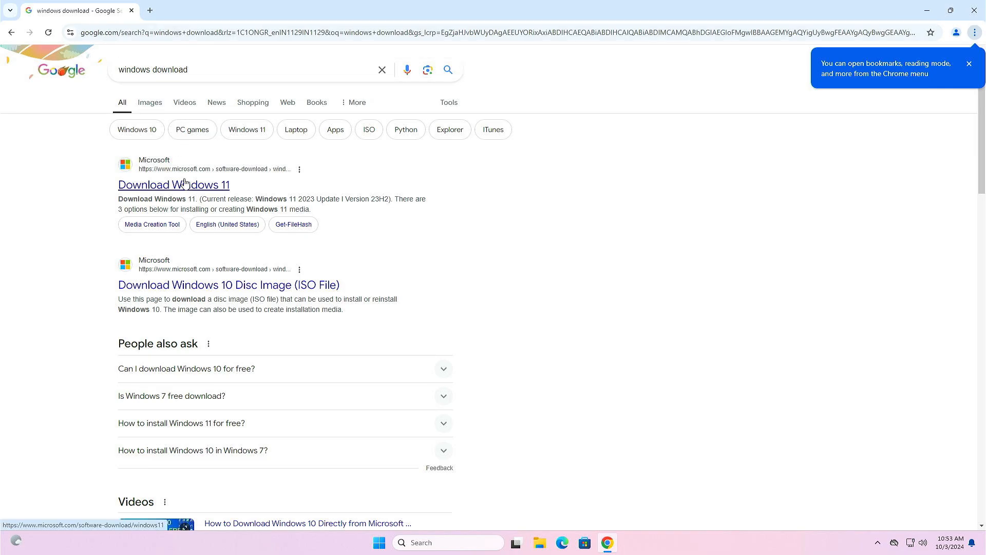
# Step: On Microsoft's Download Windows 11 page, select the Windows 11 multi-edition x64 ISO
pyautogui.click(173, 185)
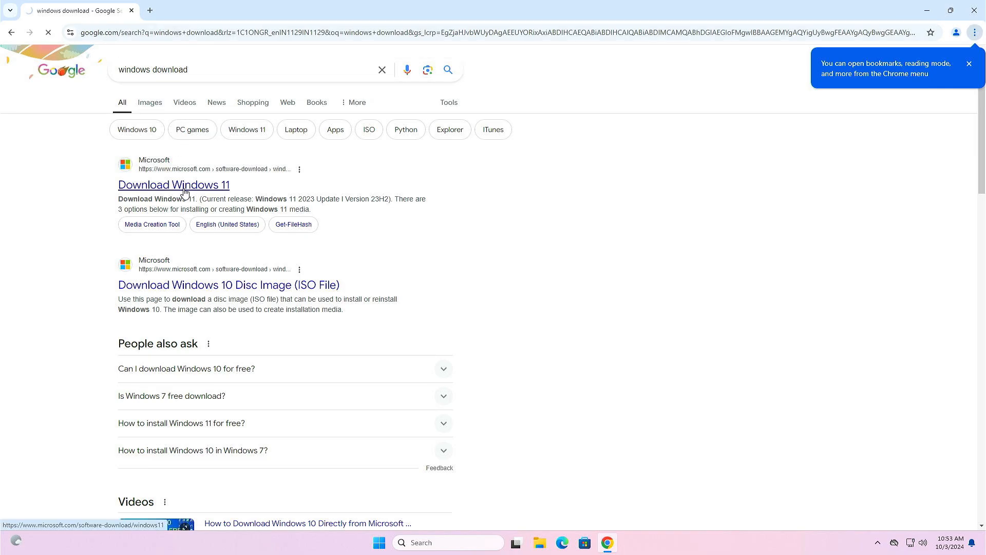
pyautogui.click(172, 183)
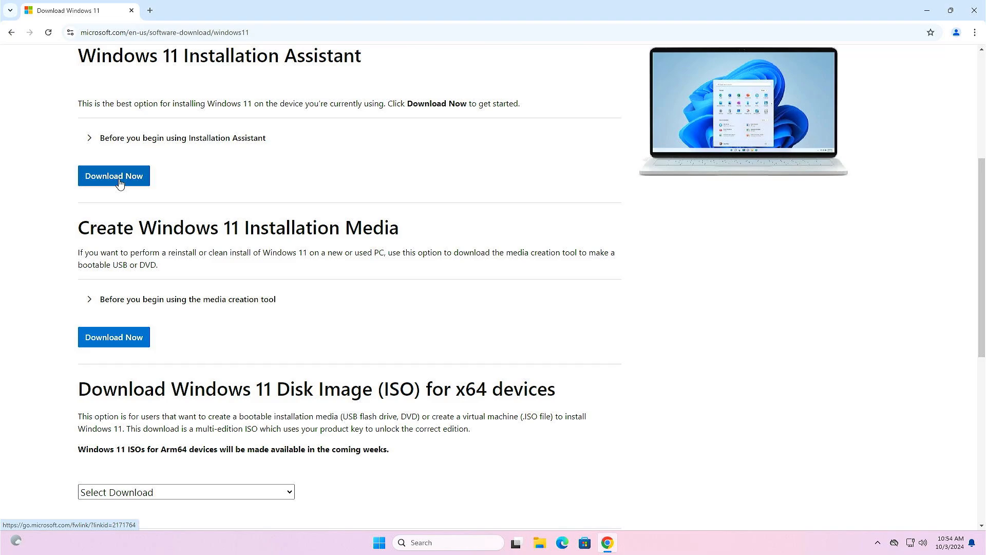
pyautogui.scroll(-3)
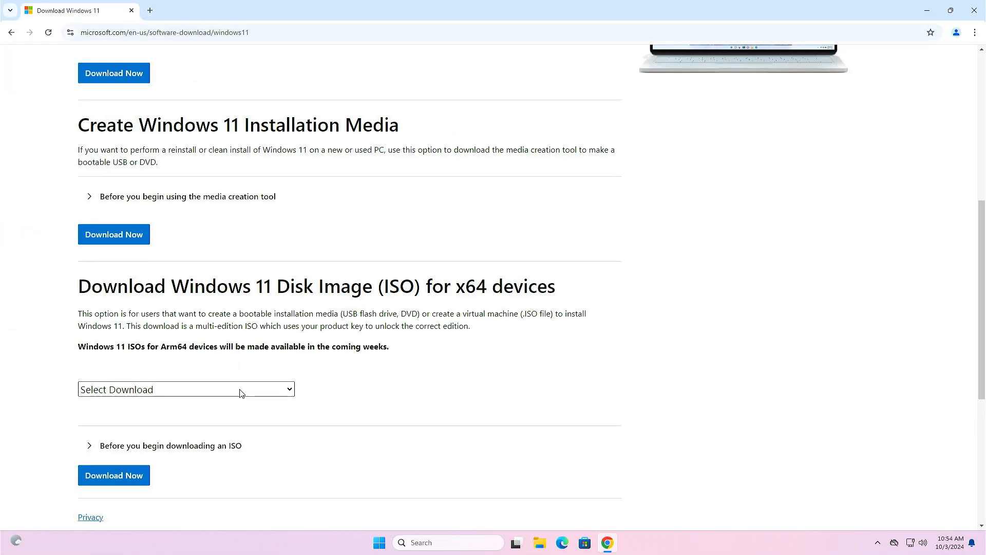
pyautogui.click(186, 389)
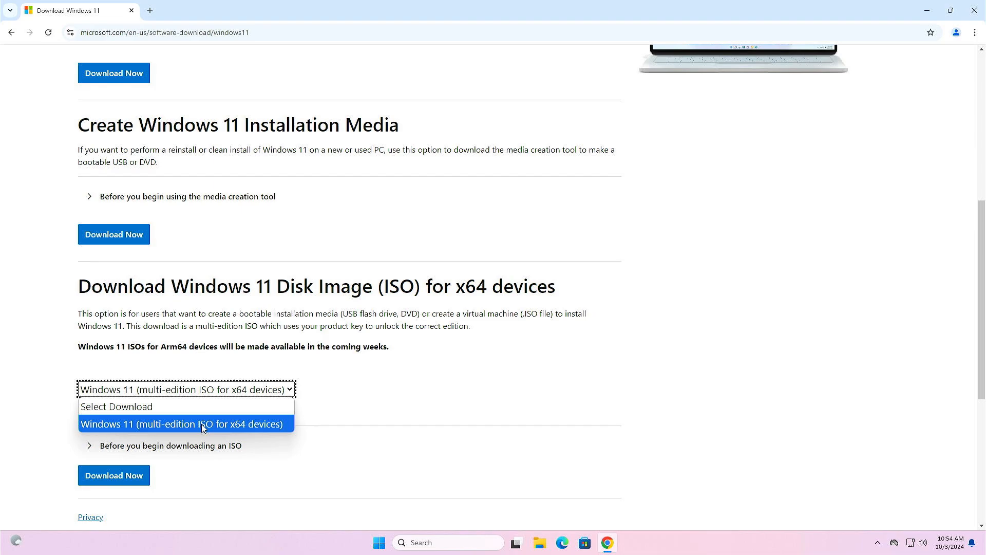
pyautogui.click(184, 423)
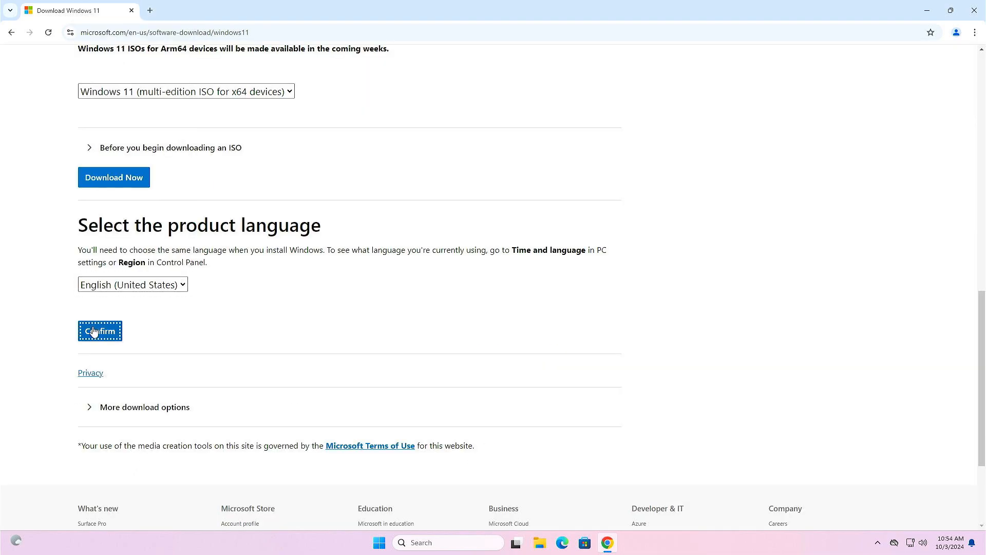
# Step: Confirm English (United States) to get the 64-bit ISO link and close the browser
pyautogui.click(100, 331)
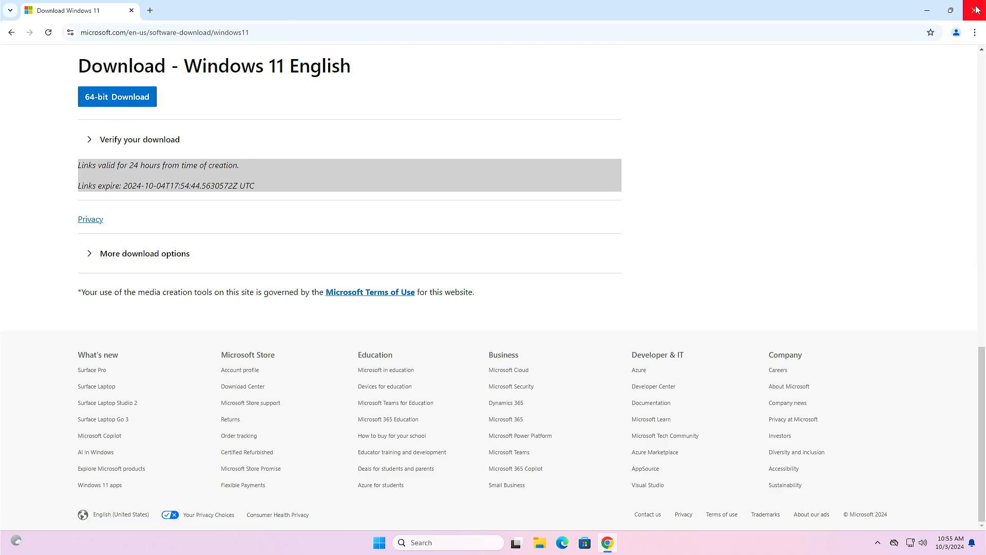
pyautogui.click(975, 10)
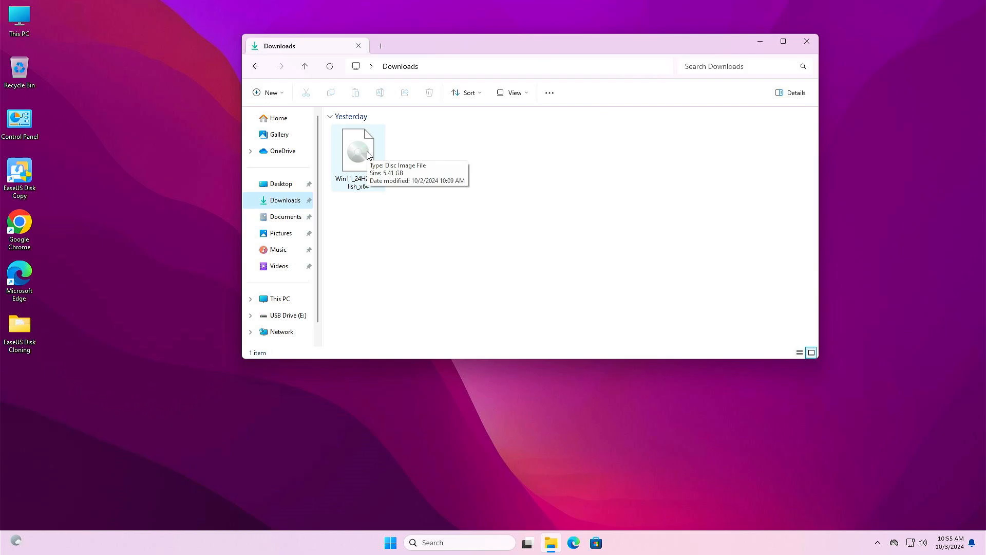
# Step: Mount the downloaded Windows 11 ISO and launch Setup from it, continuing past the first screen
pyautogui.doubleClick(358, 149)
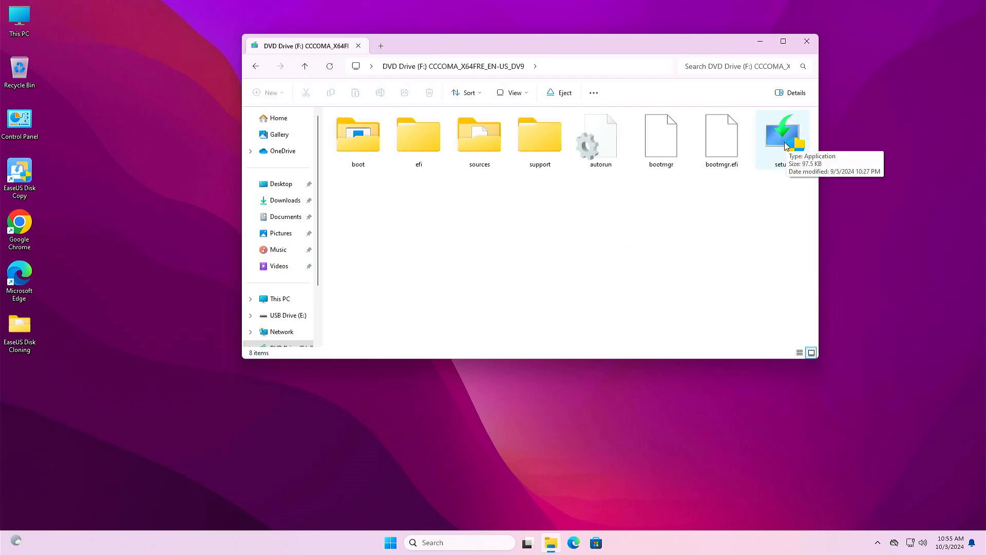
pyautogui.doubleClick(782, 134)
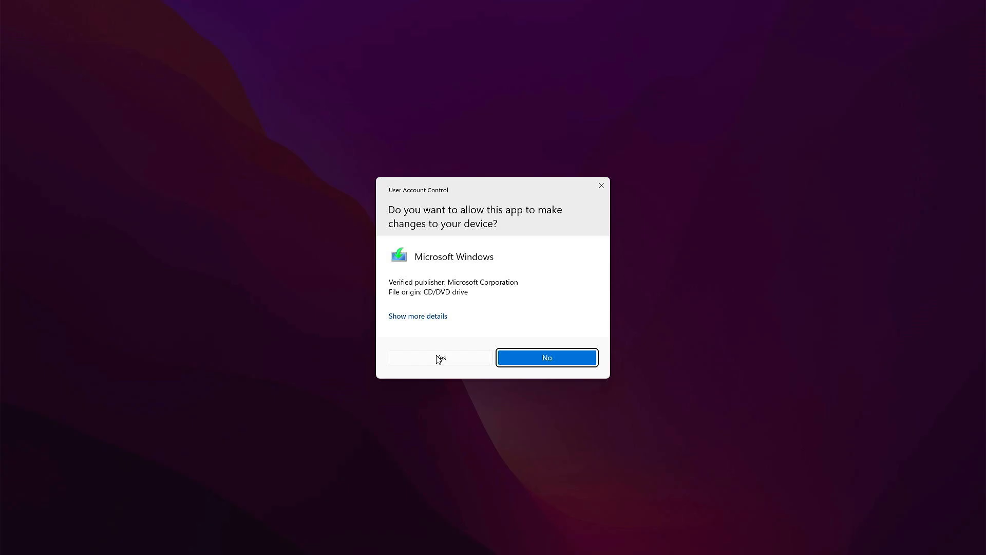
pyautogui.click(440, 358)
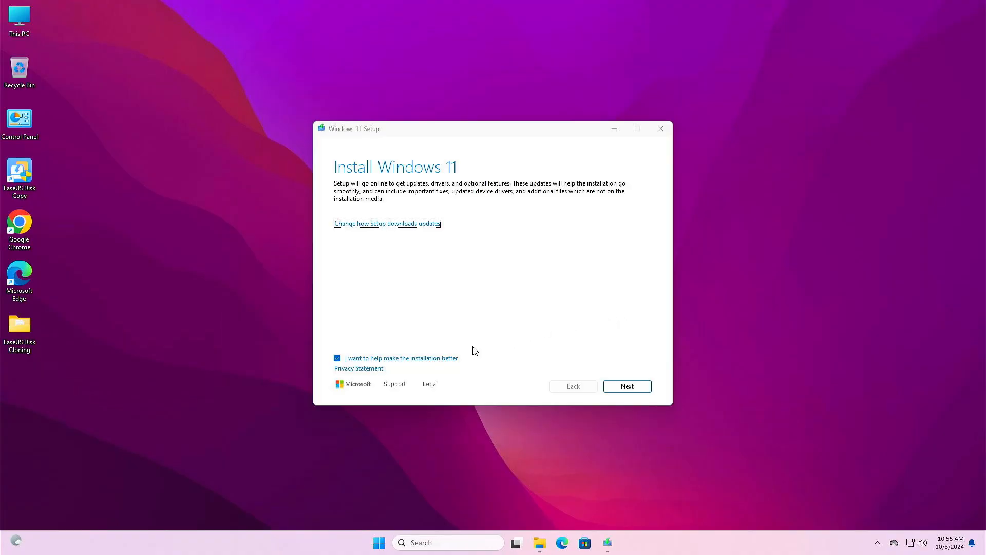
pyautogui.click(626, 385)
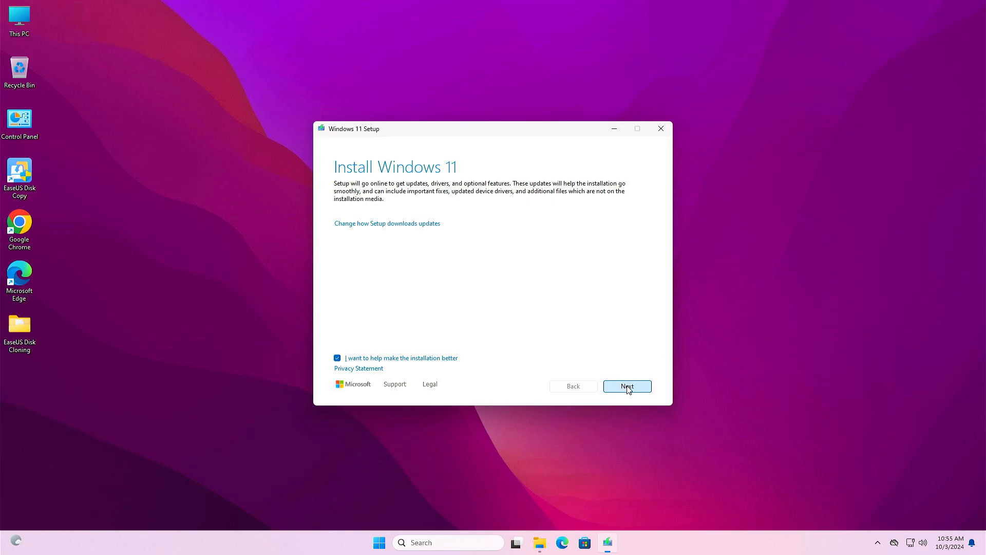
pyautogui.click(626, 385)
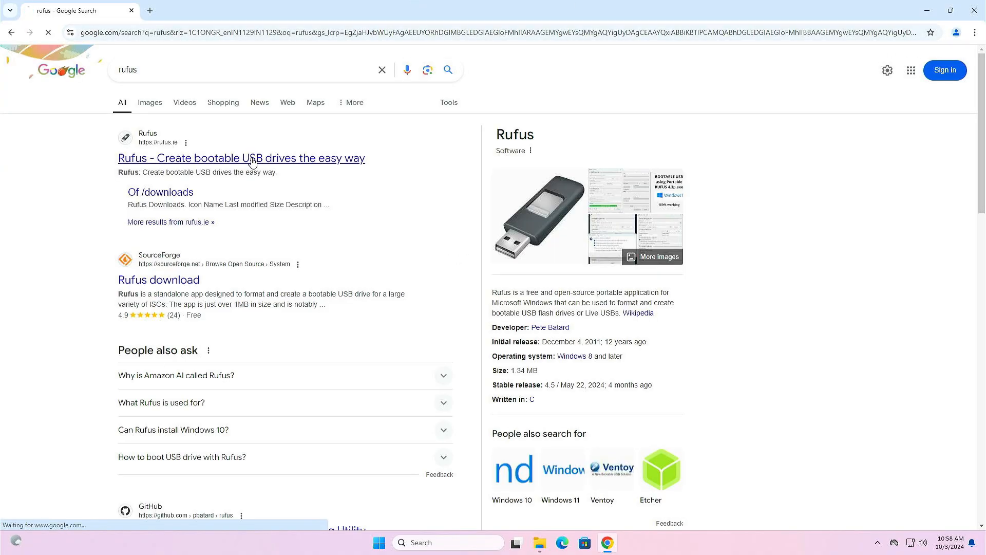
# Step: Download rufus-4.5.exe from rufus.ie and launch it, allowing online update checks
pyautogui.click(241, 158)
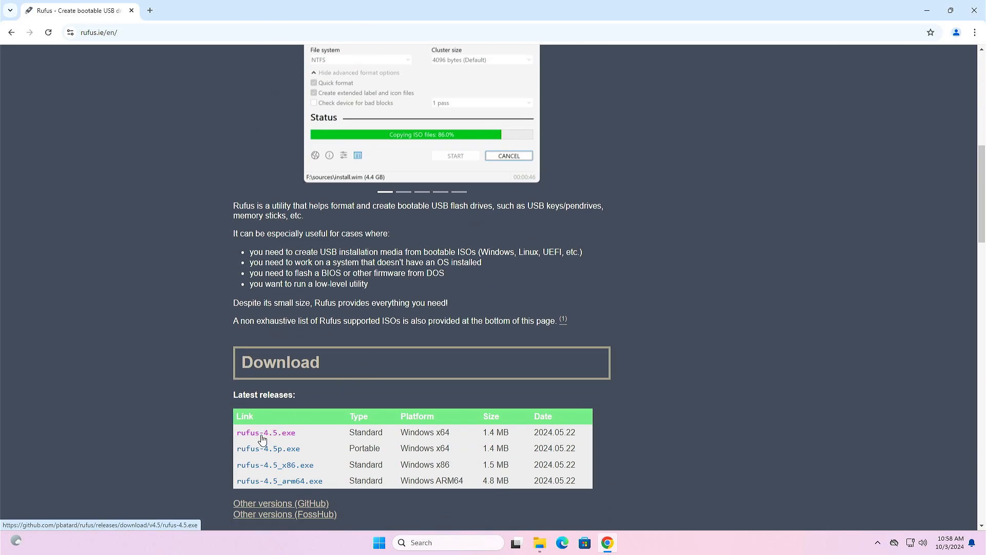
pyautogui.click(265, 433)
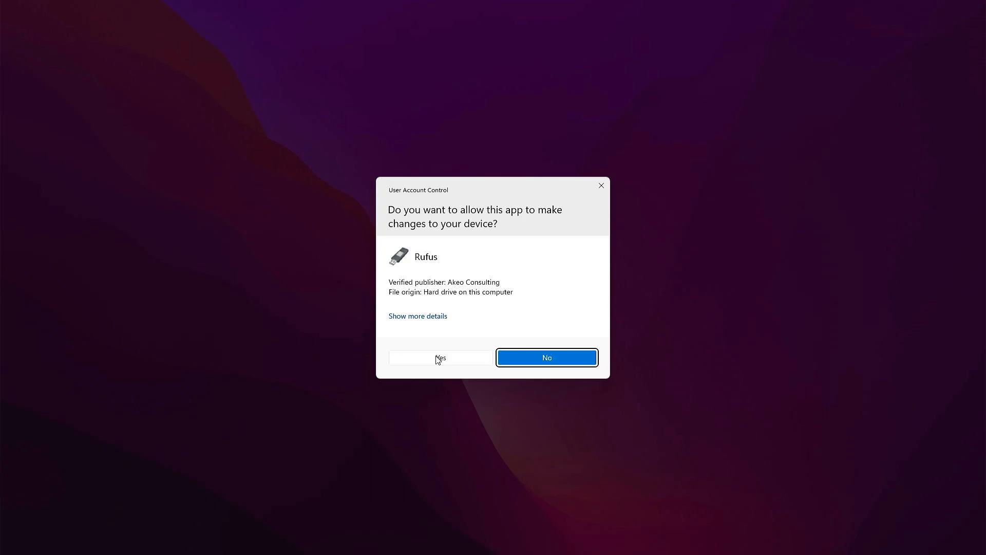
pyautogui.click(439, 357)
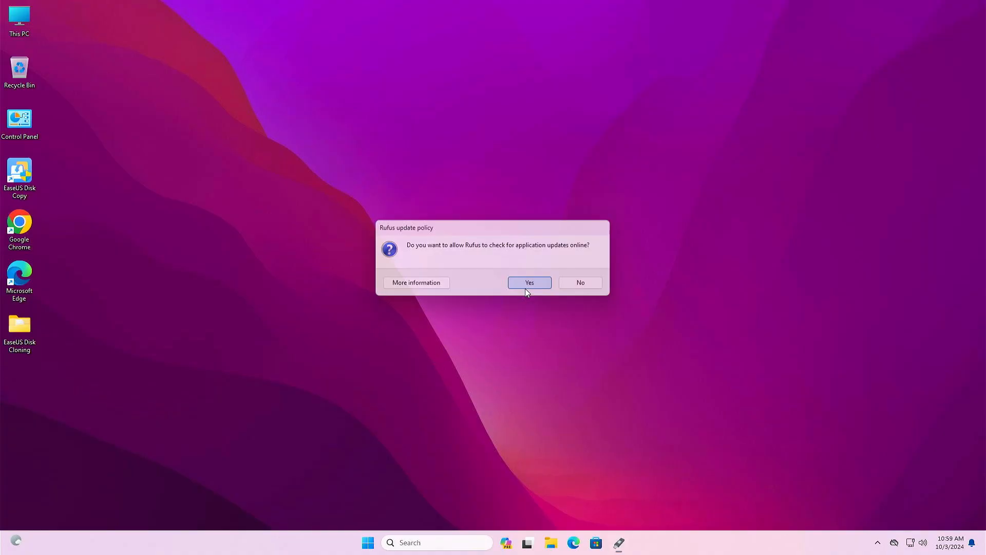
pyautogui.click(528, 281)
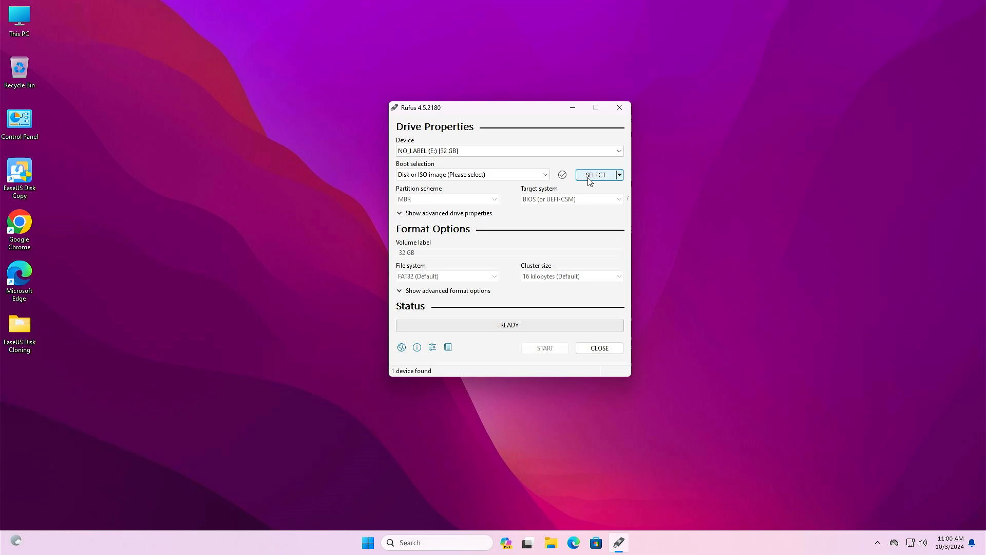
# Step: Load Win11_24H2_English_x64.iso into Rufus for the 32 GB USB drive and start writing
pyautogui.click(595, 175)
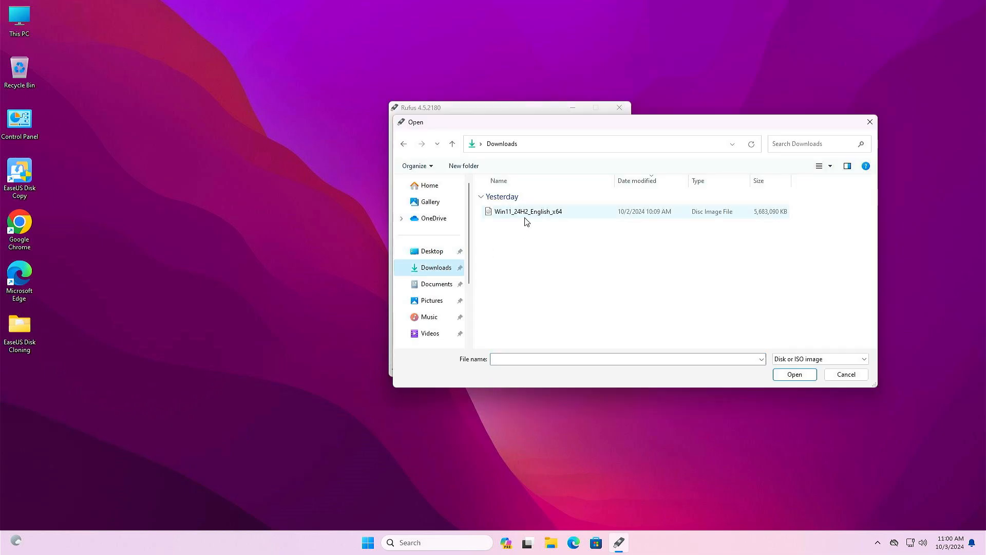
pyautogui.click(528, 210)
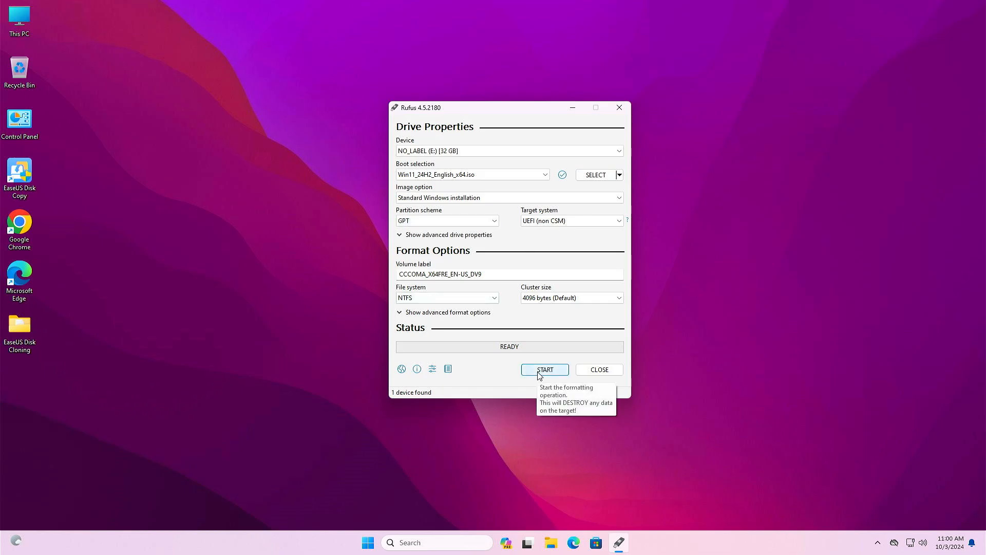
pyautogui.click(544, 369)
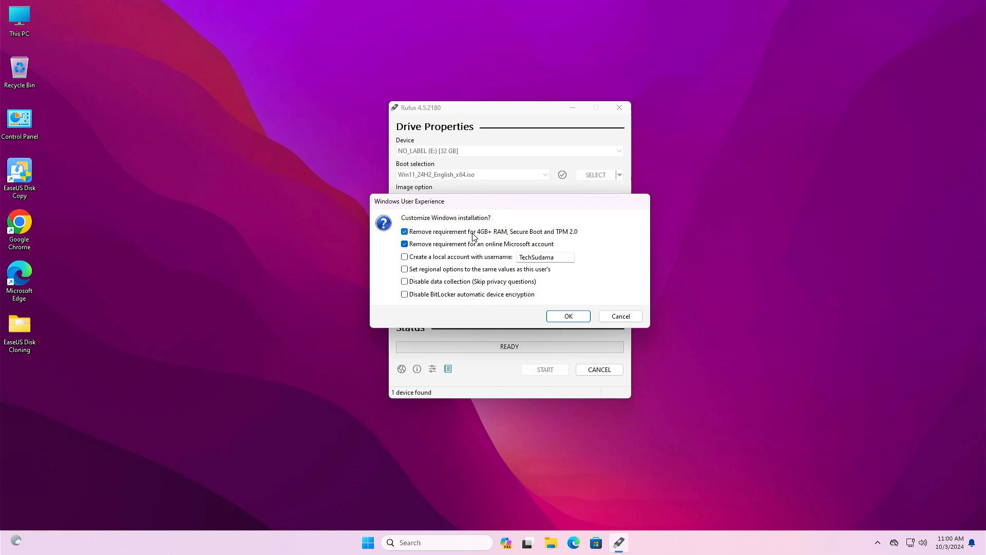
pyautogui.moveTo(551, 239)
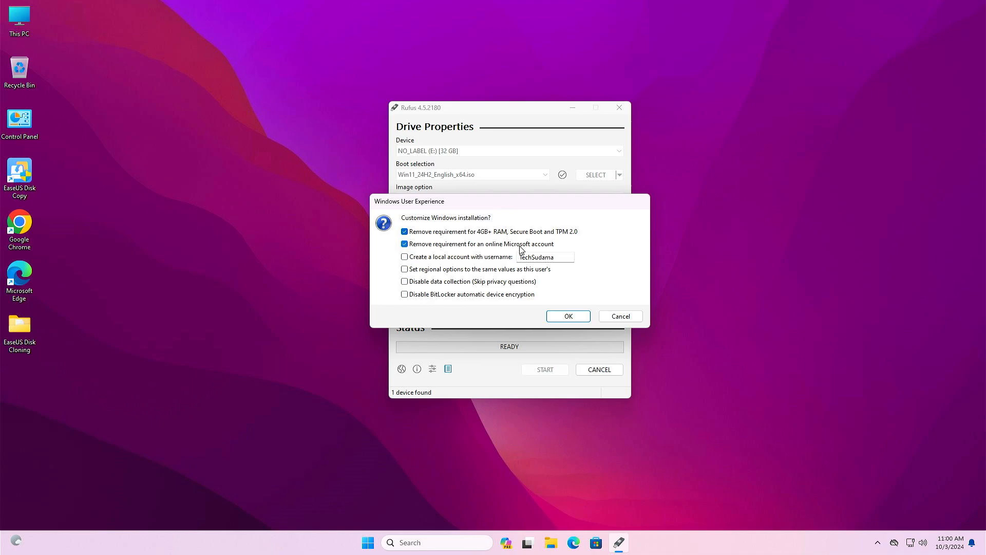
# Step: Keep the requirement bypasses with a local account and apply the Windows customizations
pyautogui.click(405, 243)
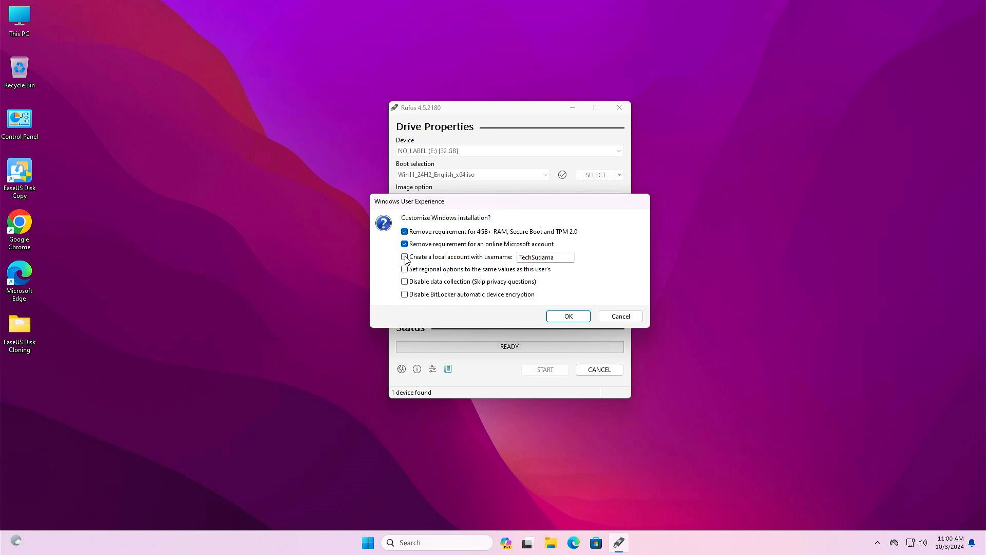
pyautogui.click(405, 256)
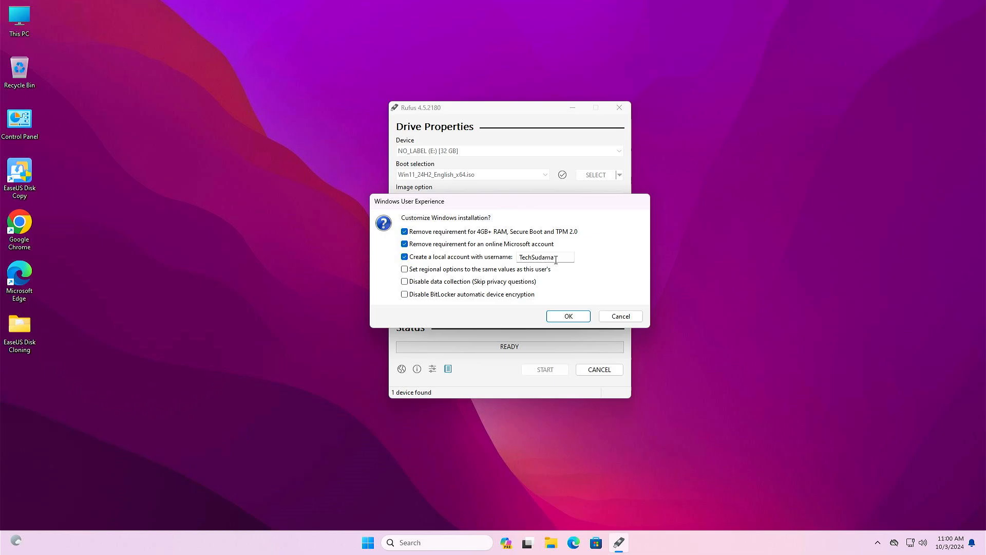
pyautogui.click(405, 270)
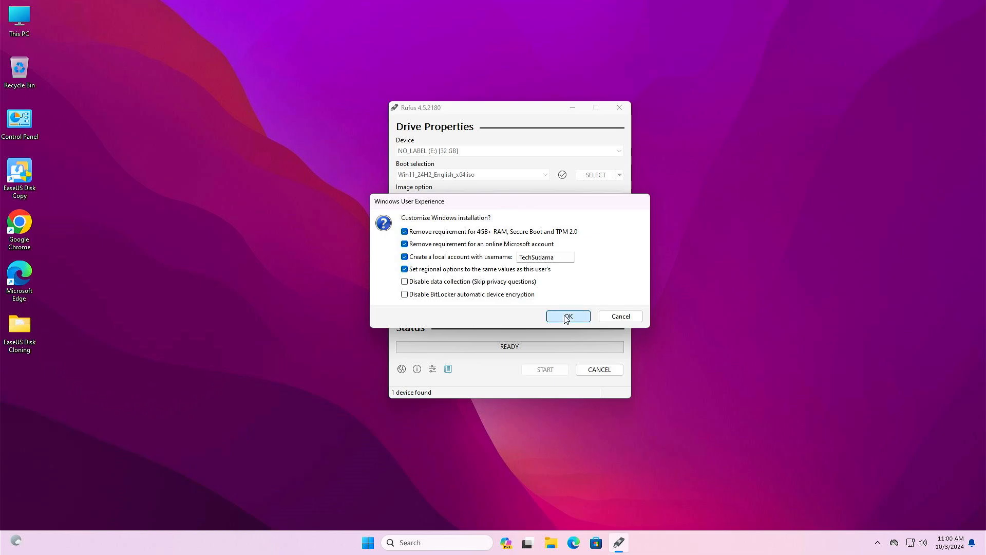
pyautogui.click(567, 316)
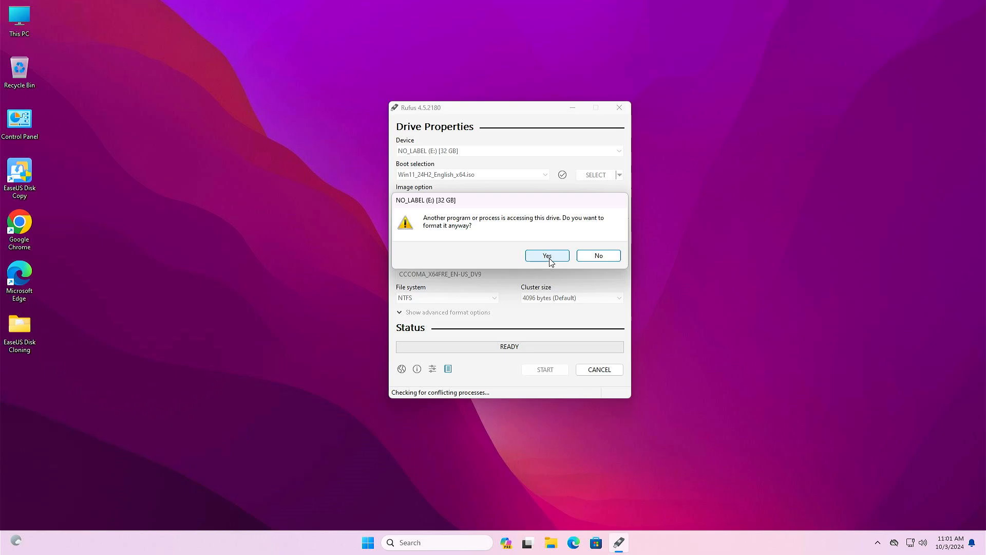
# Step: Allow formatting the drive and close Rufus once the write reaches READY
pyautogui.click(546, 255)
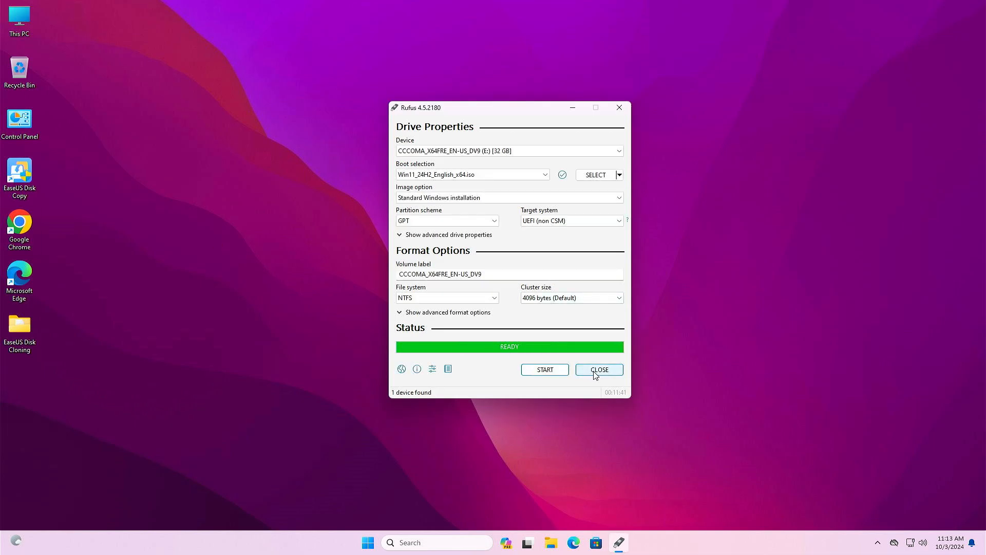
pyautogui.click(598, 369)
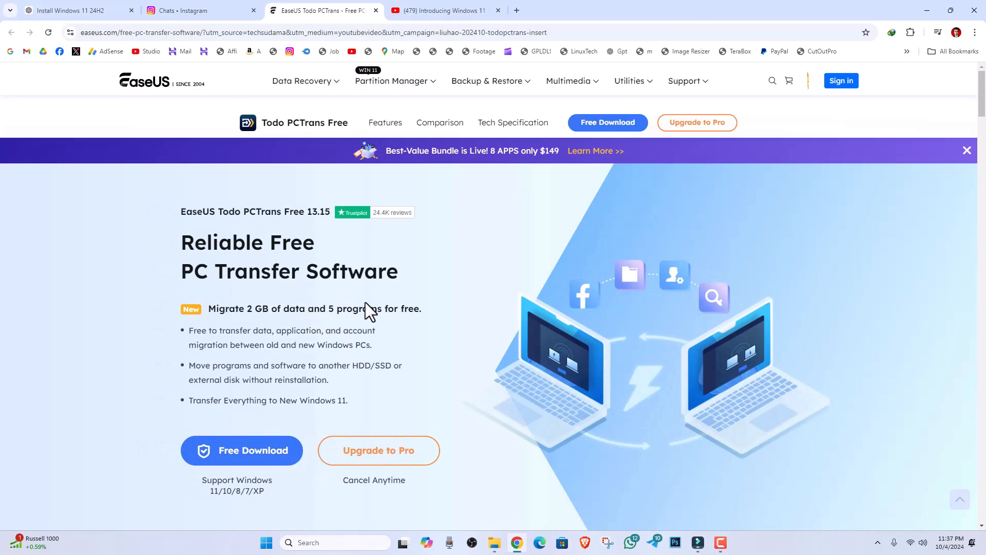
pyautogui.moveTo(436, 287)
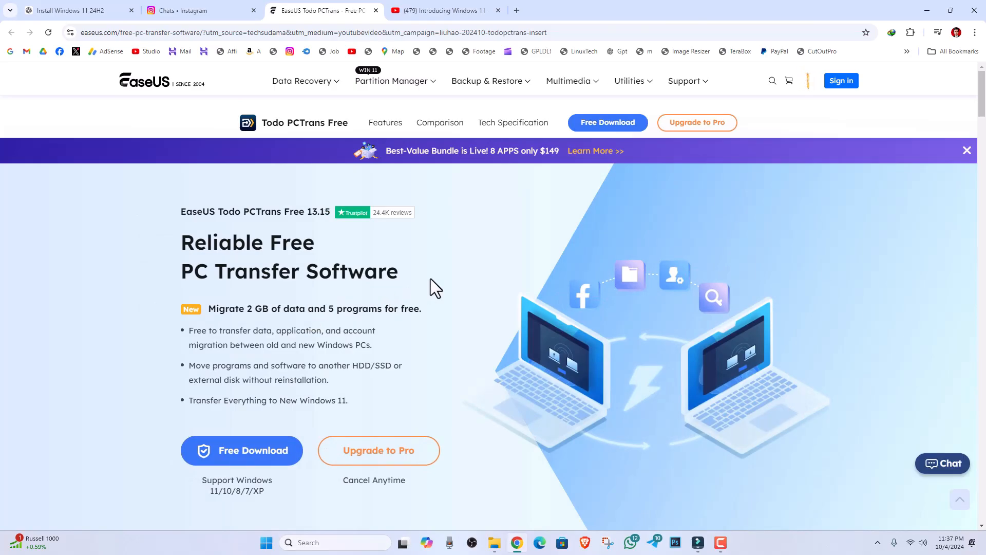
# Step: Scroll the EaseUS Todo PCTrans Free page and highlight its supported Windows versions 11/10/8/7/XP
pyautogui.scroll(-3)
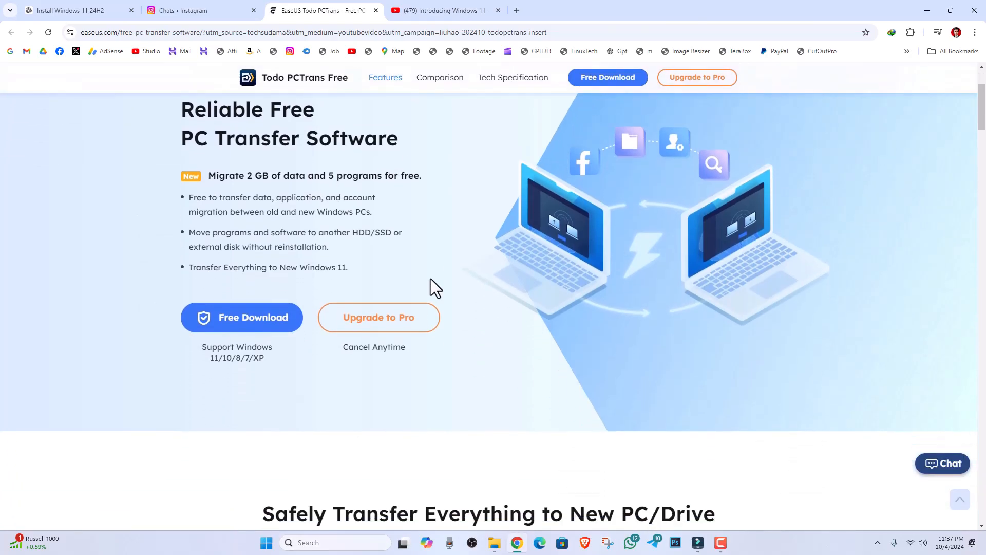
pyautogui.scroll(-3)
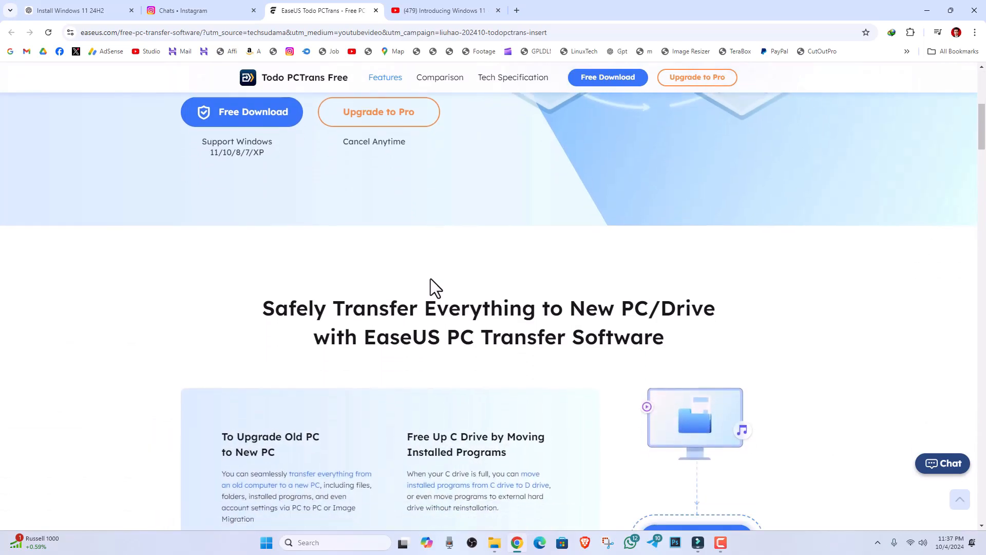
pyautogui.scroll(-3)
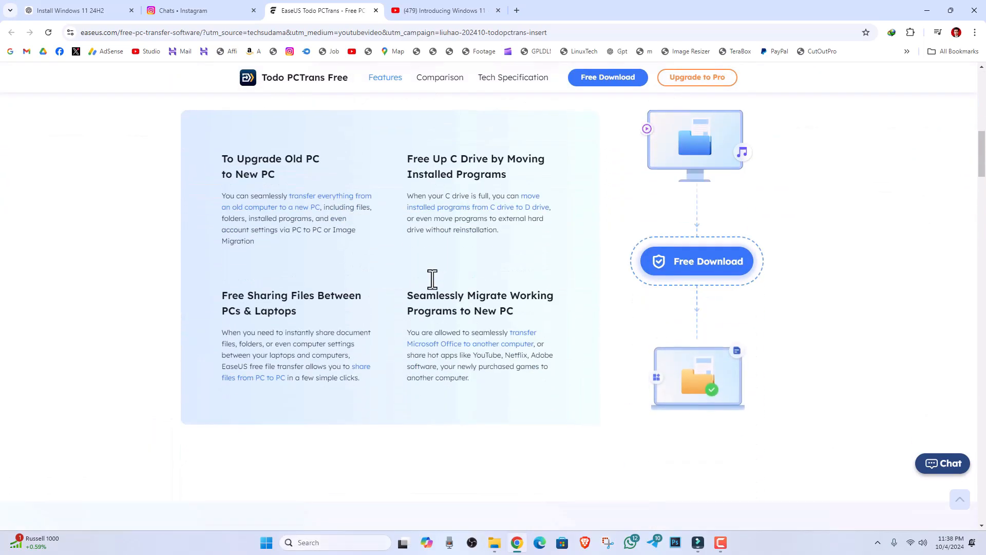
pyautogui.scroll(-3)
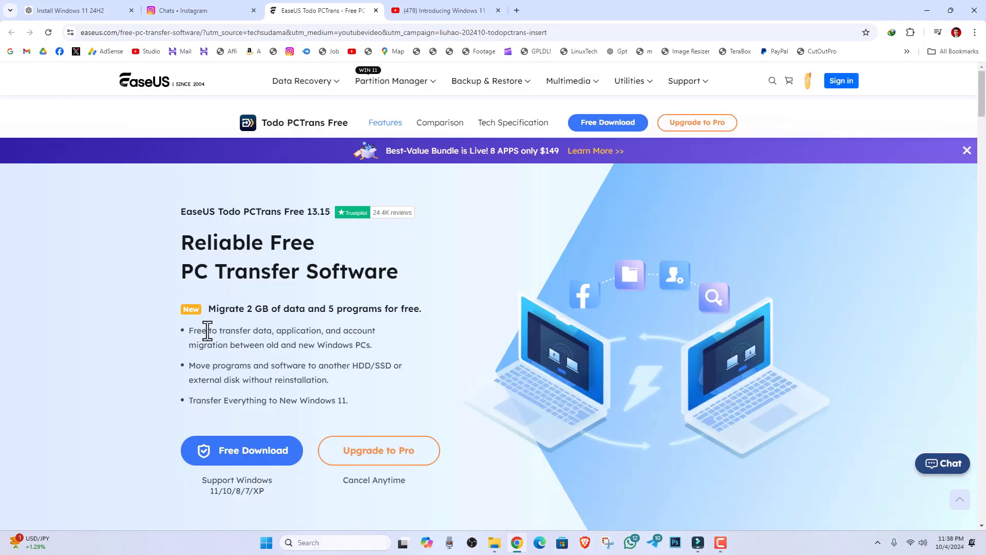
pyautogui.moveTo(214, 500)
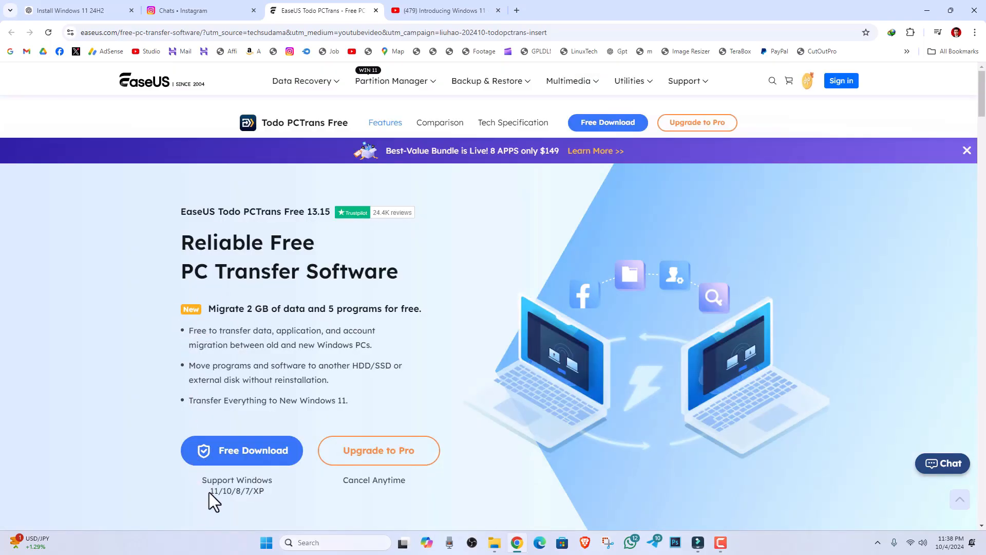
pyautogui.moveTo(271, 500)
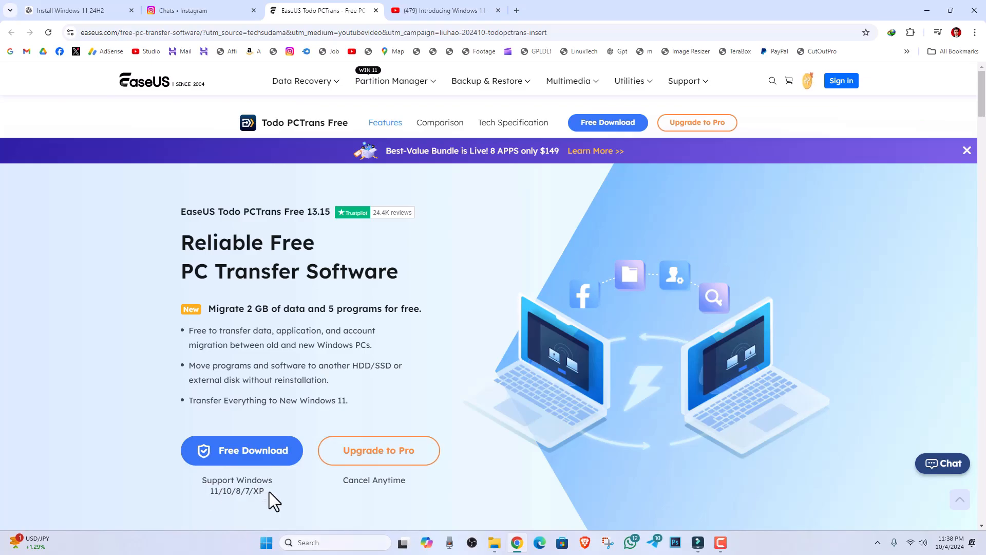
pyautogui.doubleClick(237, 491)
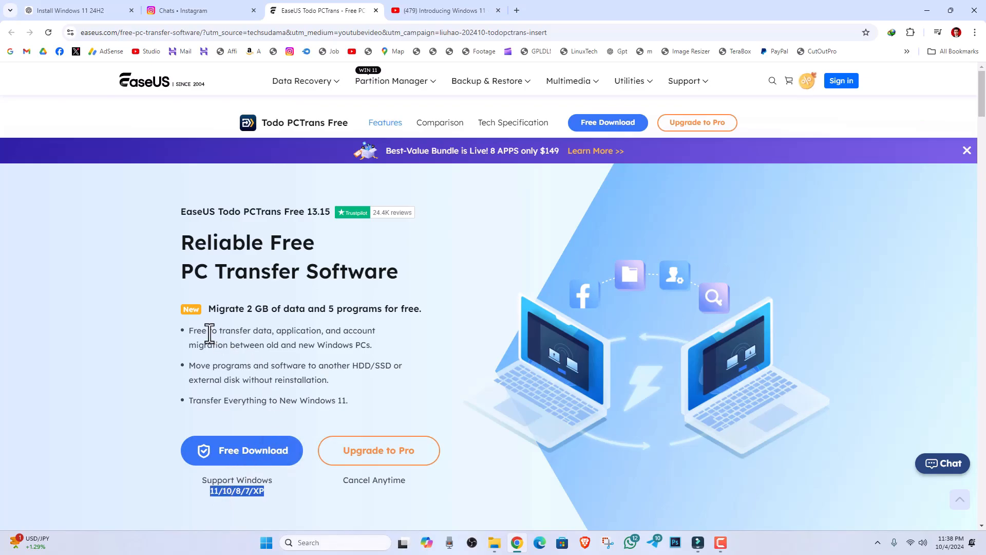
pyautogui.moveTo(189, 330); pyautogui.dragTo(333, 330)
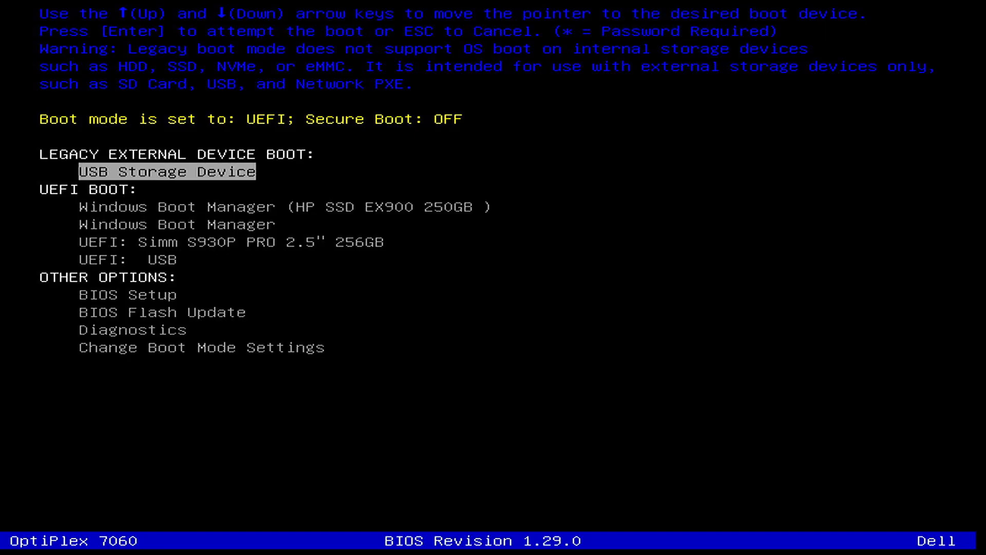
# Step: Move down the Dell F12 boot menu to the USB storage device entry
pyautogui.press('Down')
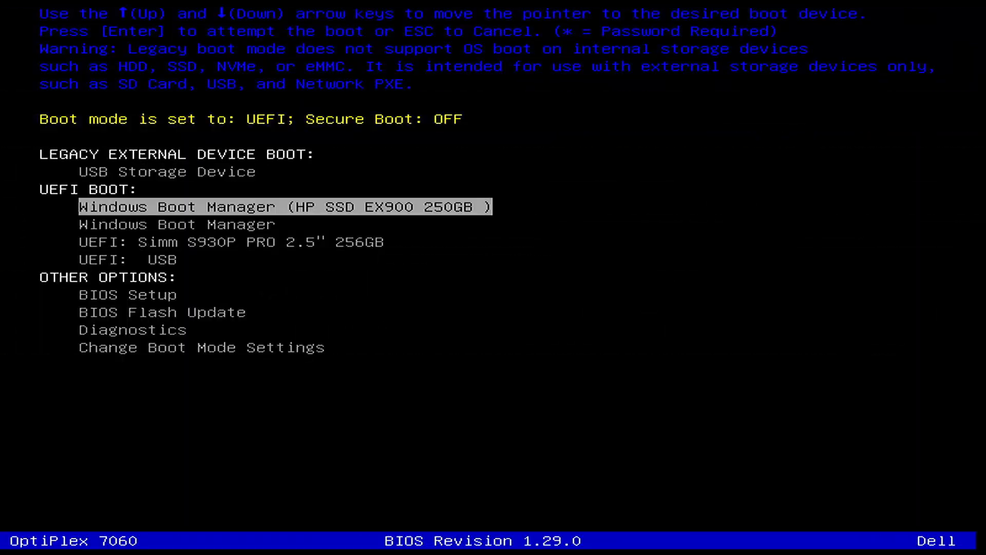
pyautogui.press('Down')
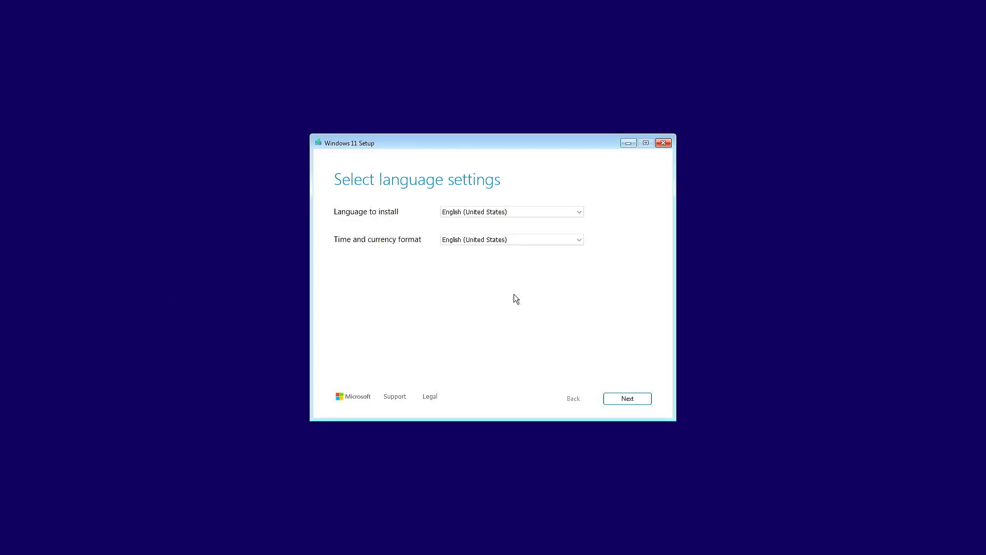
# Step: Keep English (United States) and US keyboard, choose Install Windows 11 deleting everything, and accept the license
pyautogui.click(626, 398)
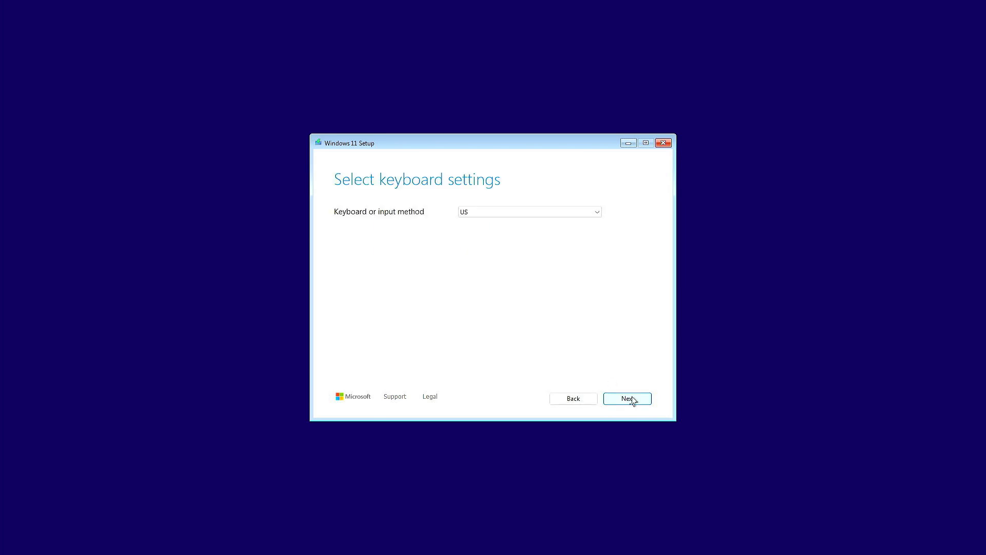
pyautogui.click(627, 399)
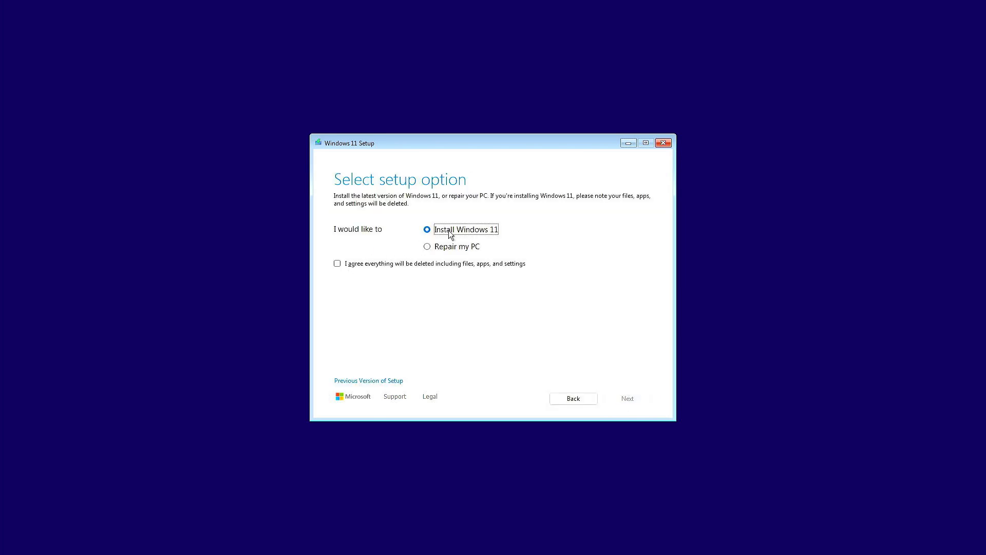
pyautogui.click(337, 263)
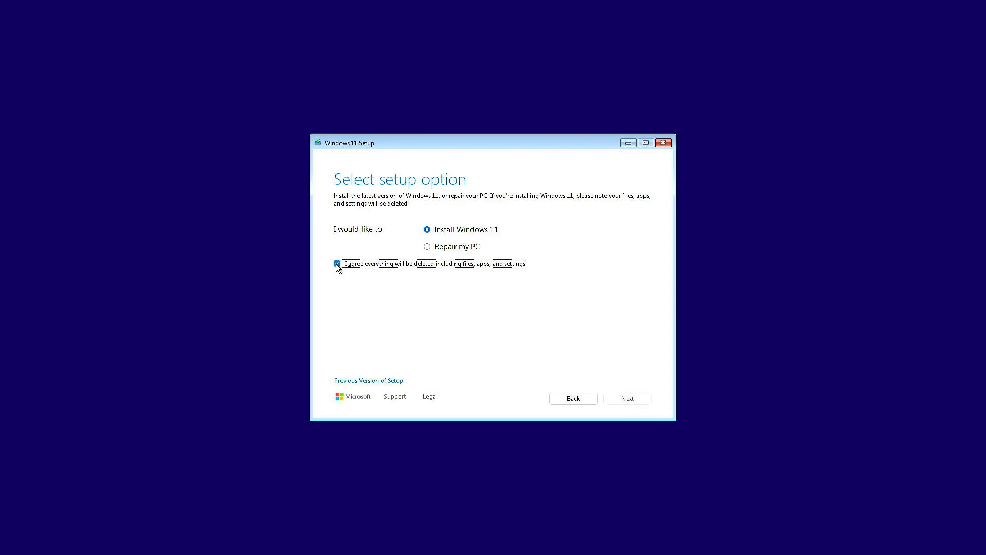
pyautogui.click(626, 398)
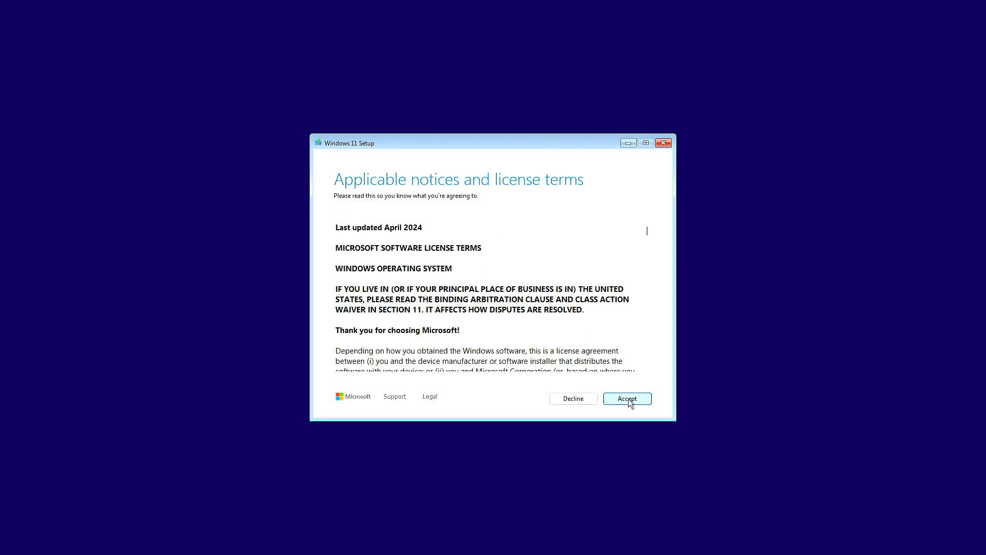
pyautogui.click(626, 398)
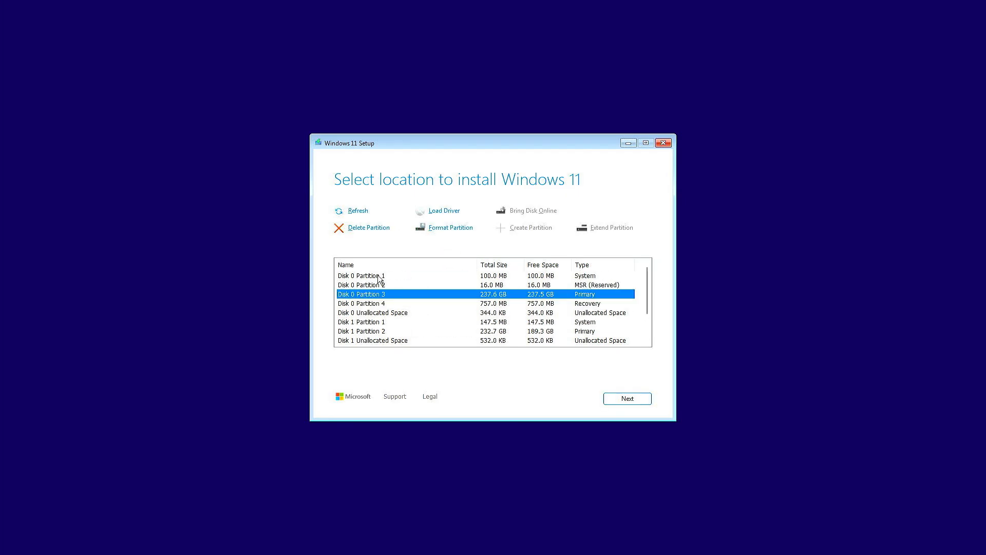
# Step: Delete Disk 0's partitions and begin installing Windows 11 Pro onto its unallocated space
pyautogui.click(369, 227)
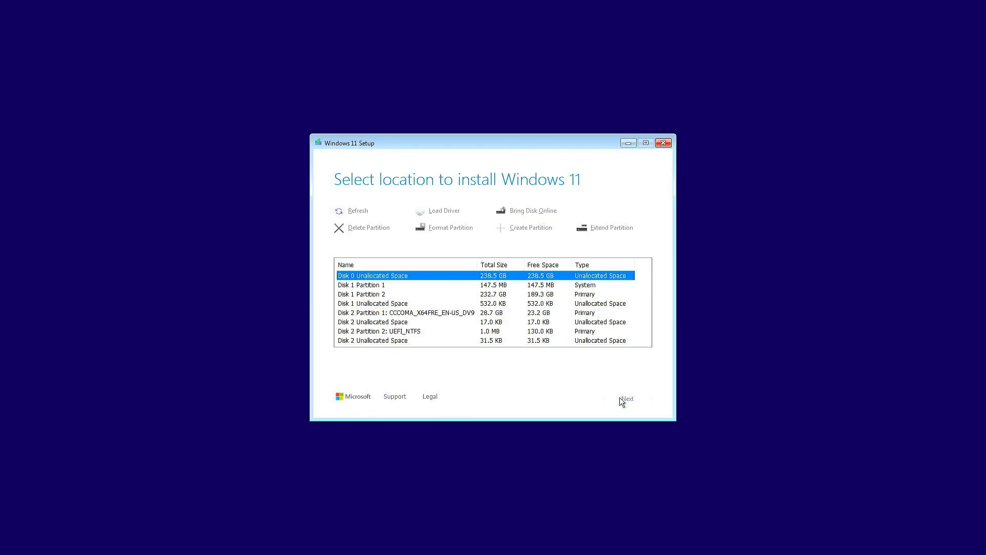
pyautogui.click(627, 399)
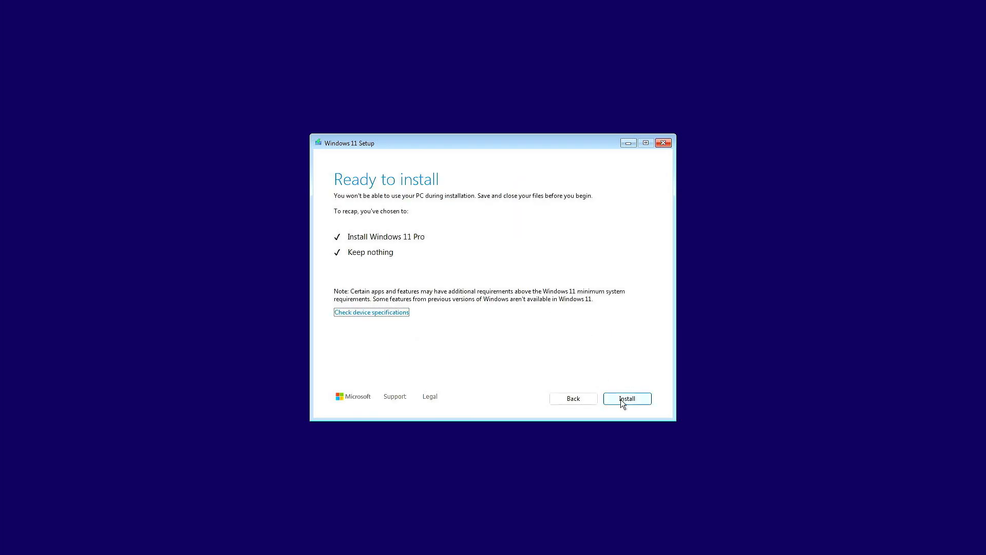
pyautogui.click(625, 399)
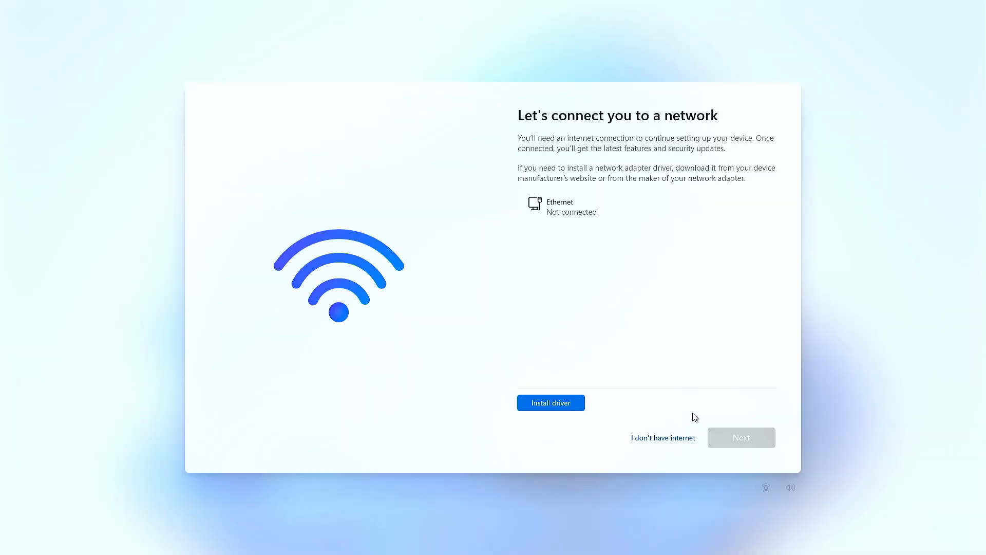
# Step: Continue OOBE without internet and accept default privacy settings to reach the 24H2 desktop
pyautogui.click(661, 438)
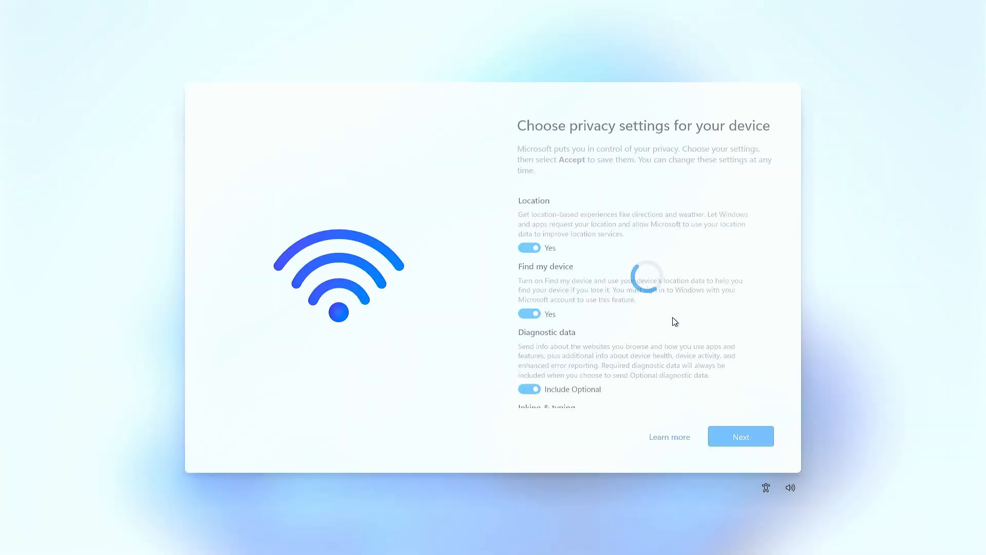
pyautogui.click(740, 437)
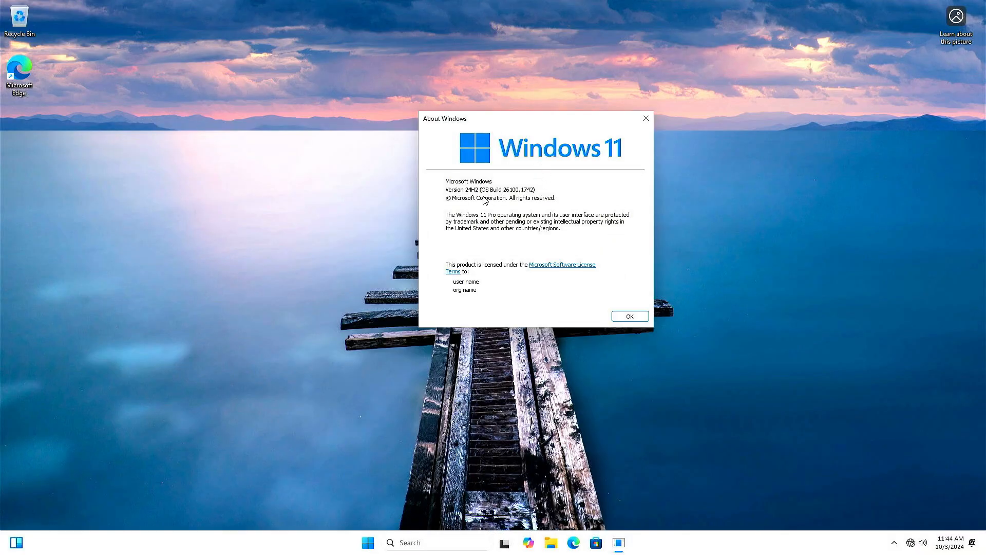
pyautogui.moveTo(494, 198)
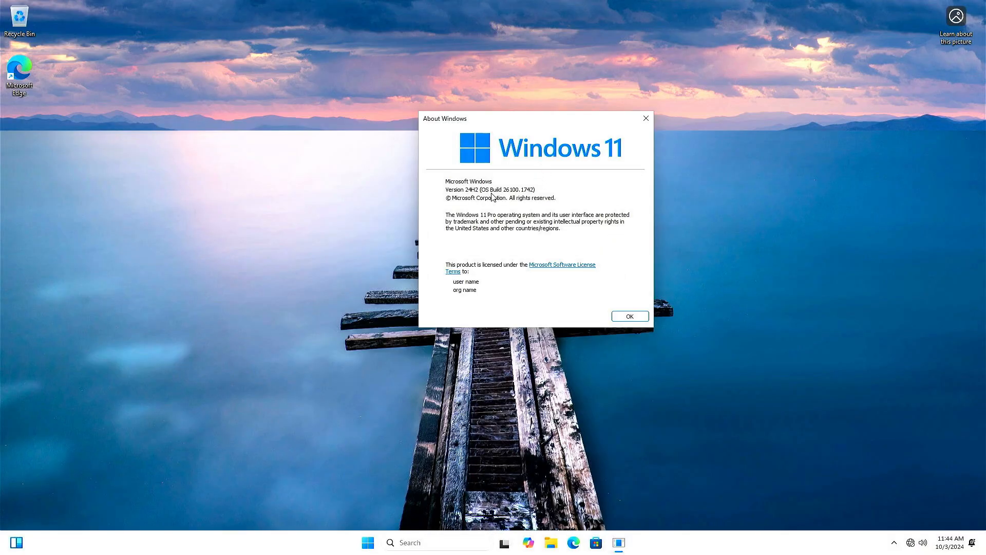